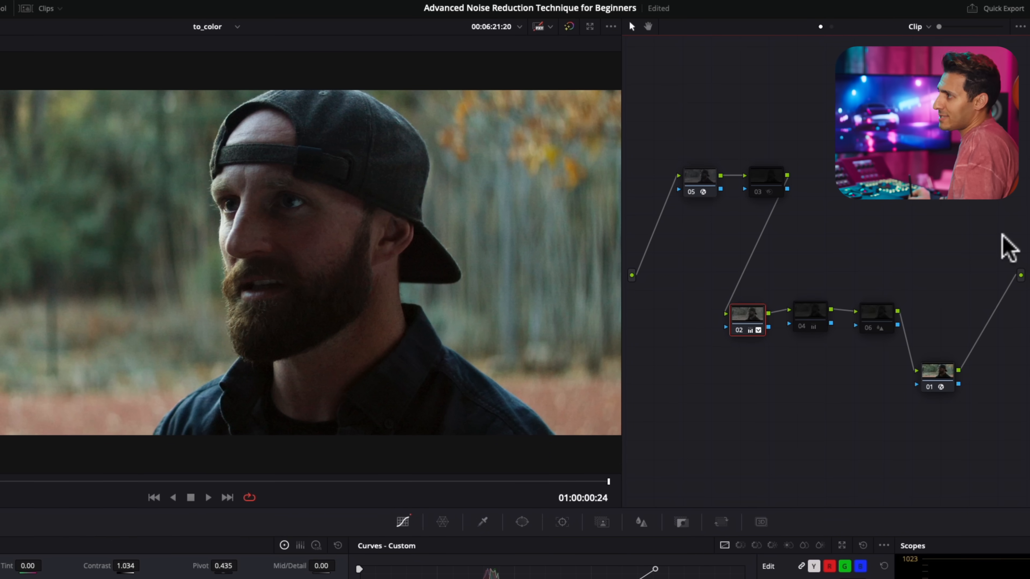
Search the Effects library for 'NOI' and apply Resolve FX Noise Reduction to node 03
click(810, 313)
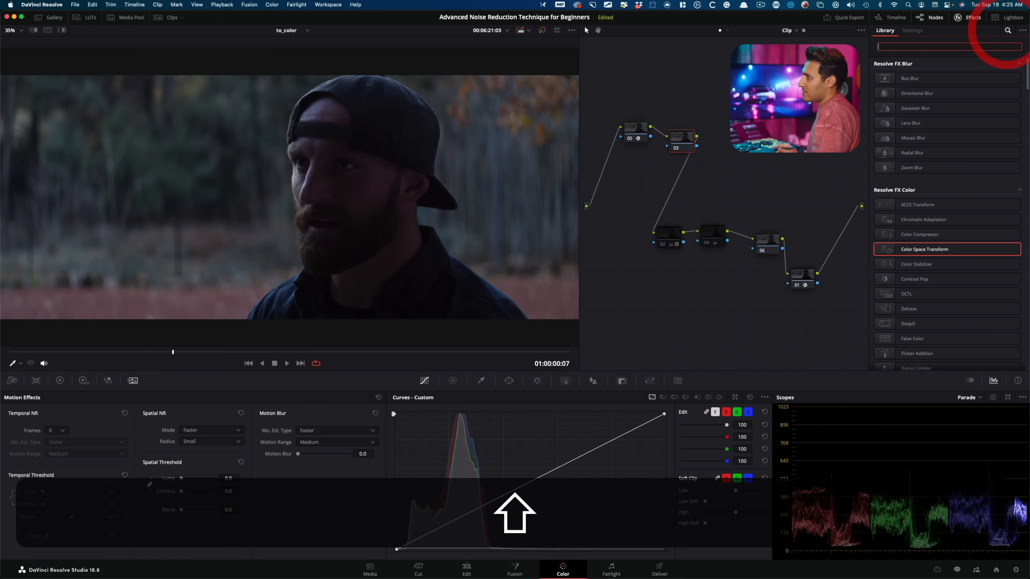
text(NOISE)
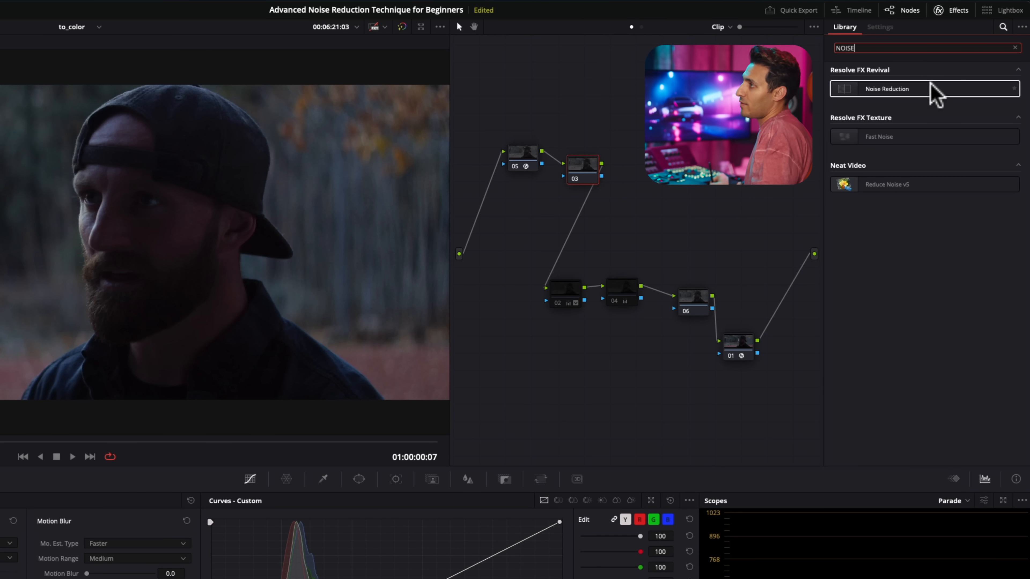
double_click(886, 88)
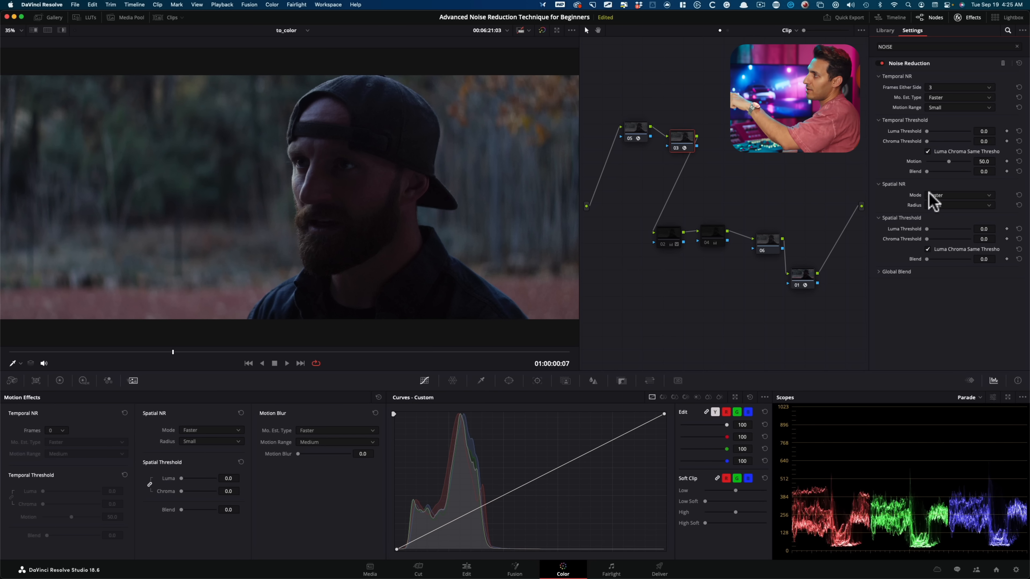
click(884, 30)
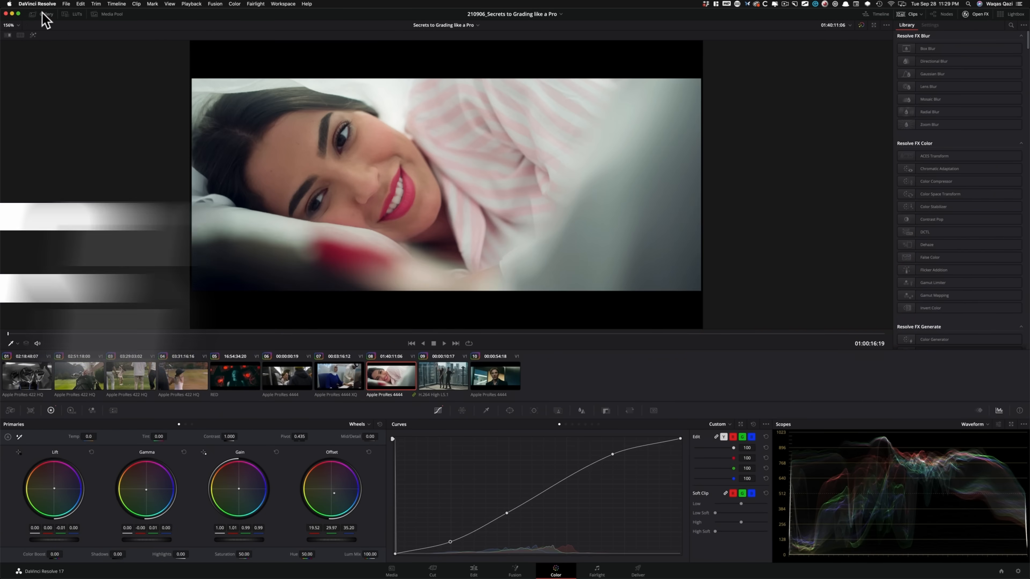
Switch to the Secrets to Grading like a Pro project to show its effects library
click(73, 14)
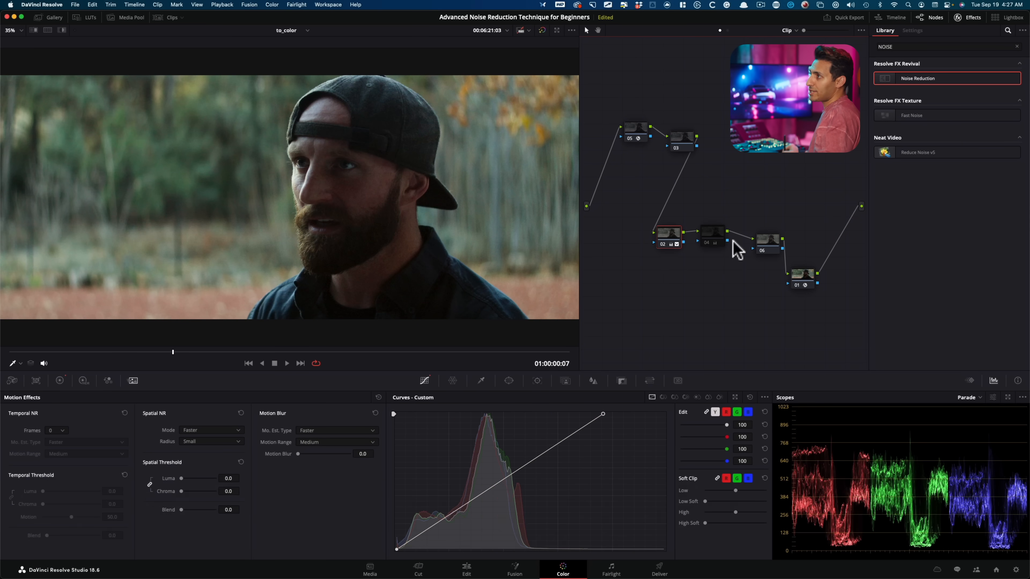
Select nodes further along the tree after removing Noise Reduction from node 03
click(667, 235)
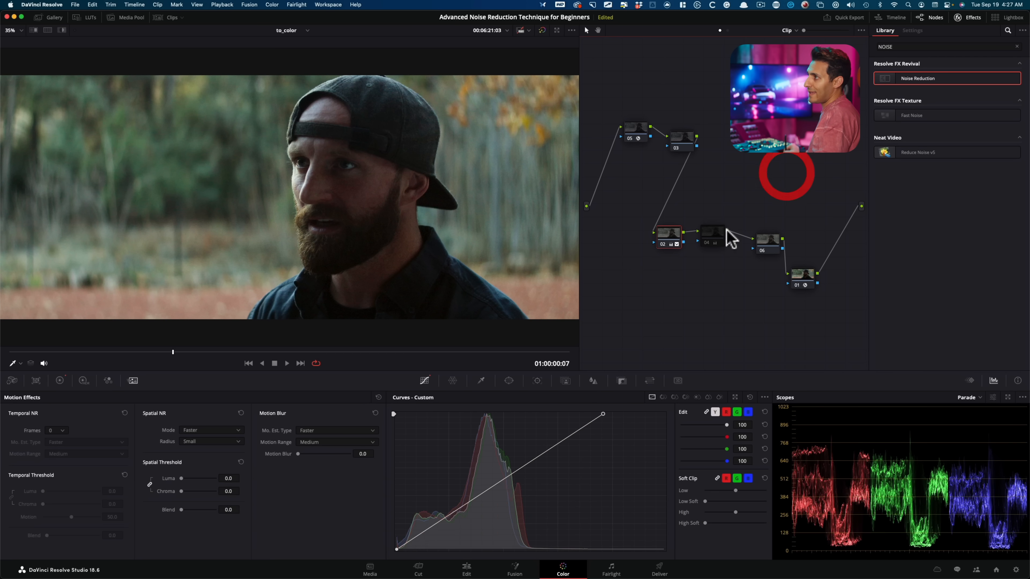
click(712, 234)
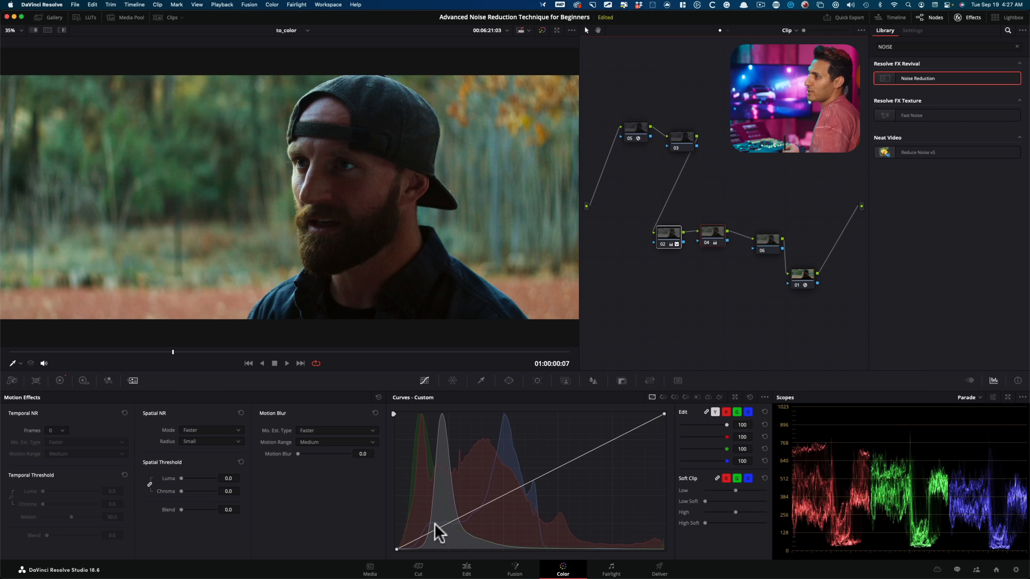
click(683, 138)
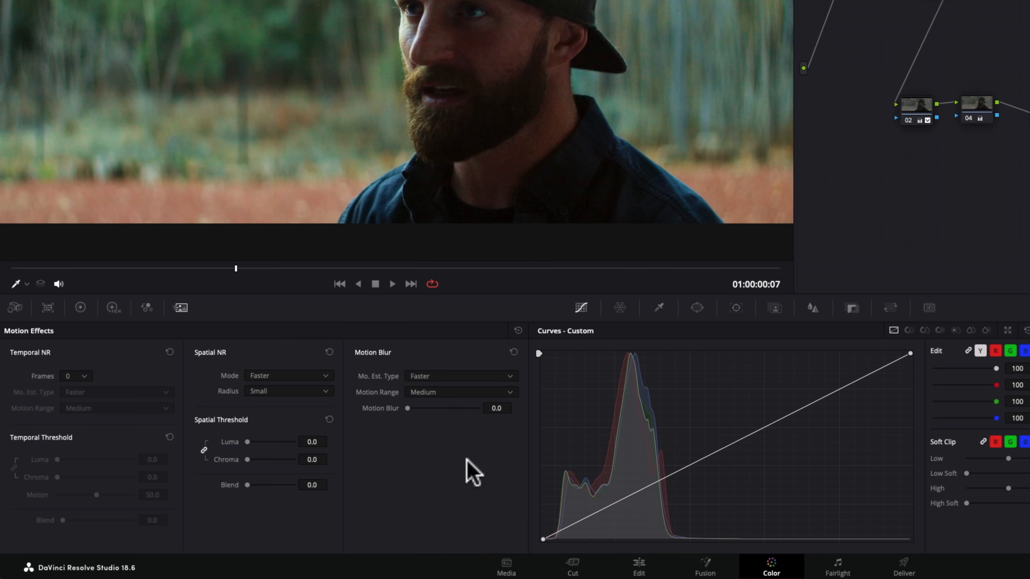
mouse_move(132, 450)
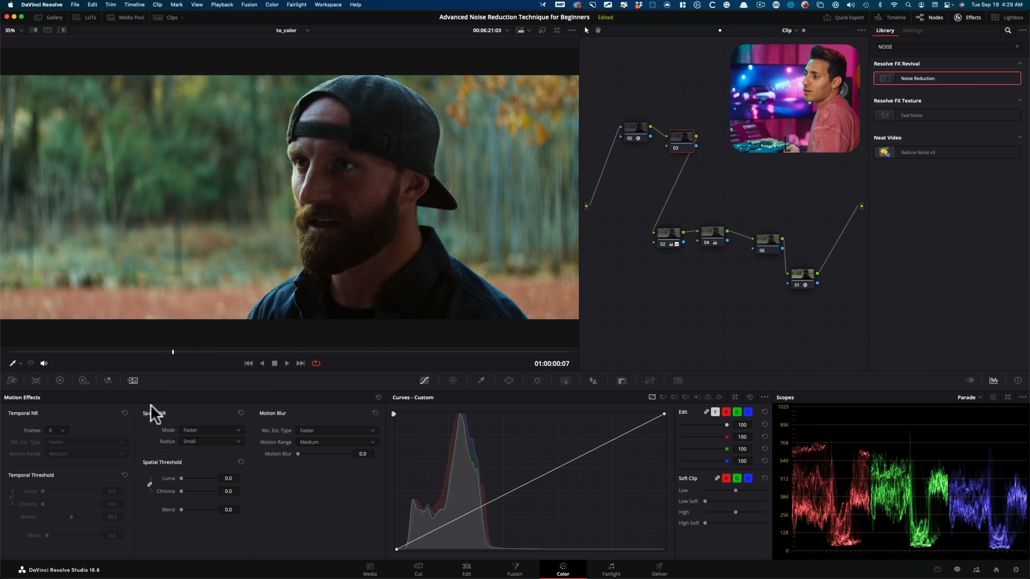
click(62, 430)
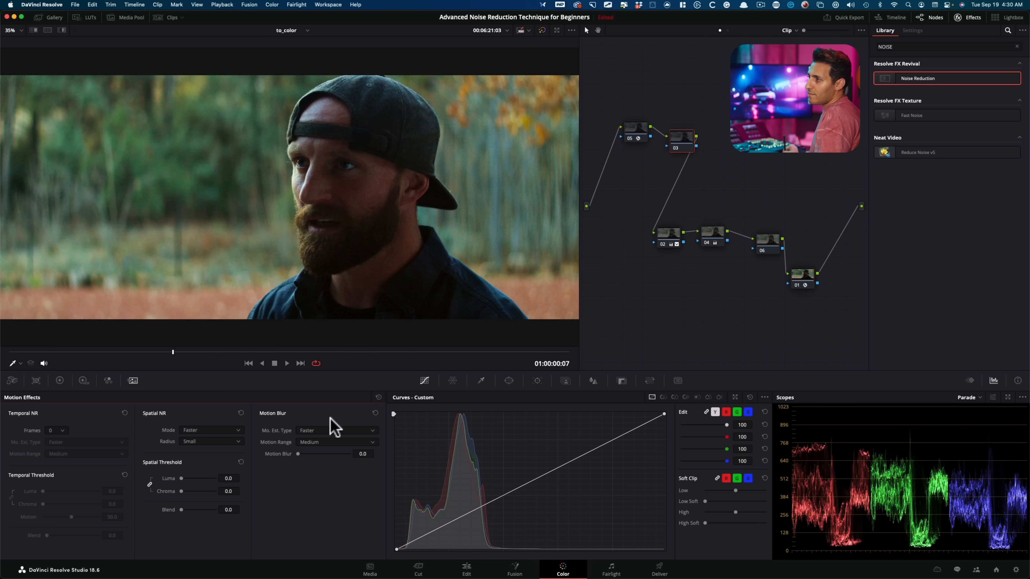
Set Temporal NR Frames to 2 in the Motion Effects palette
click(287, 363)
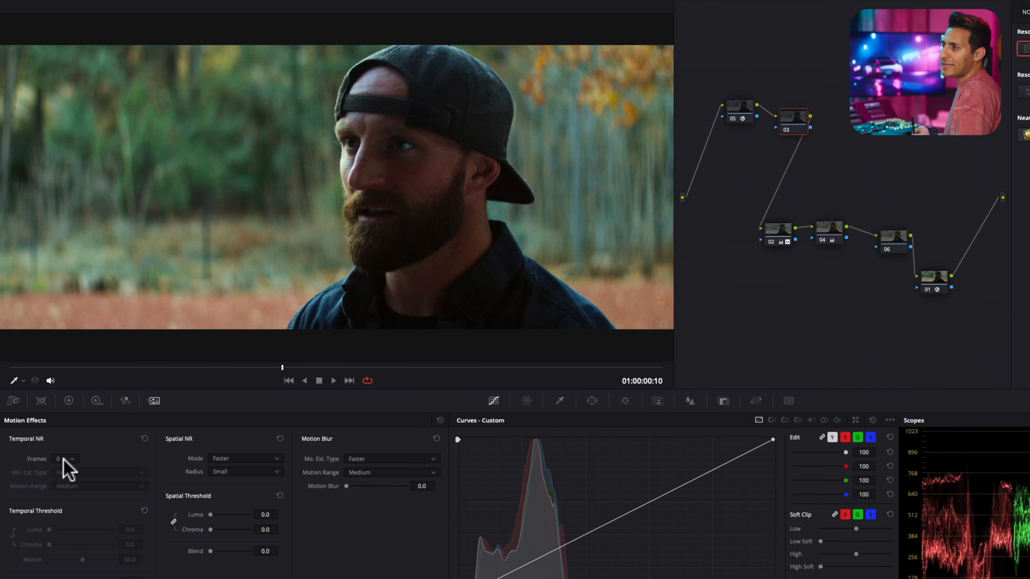
click(64, 459)
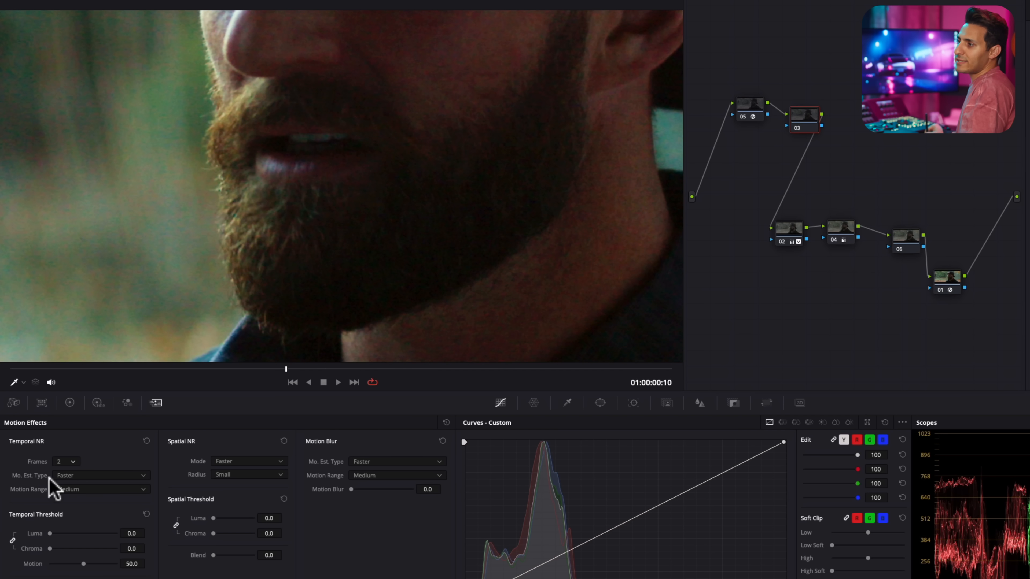
click(102, 475)
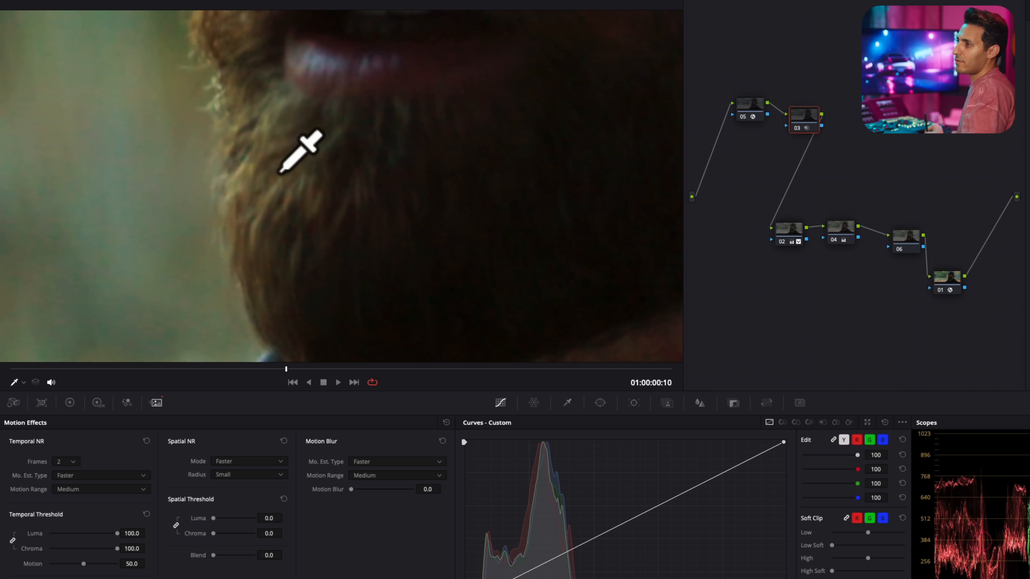
Switch temporal motion estimation type from Faster to Better
click(99, 475)
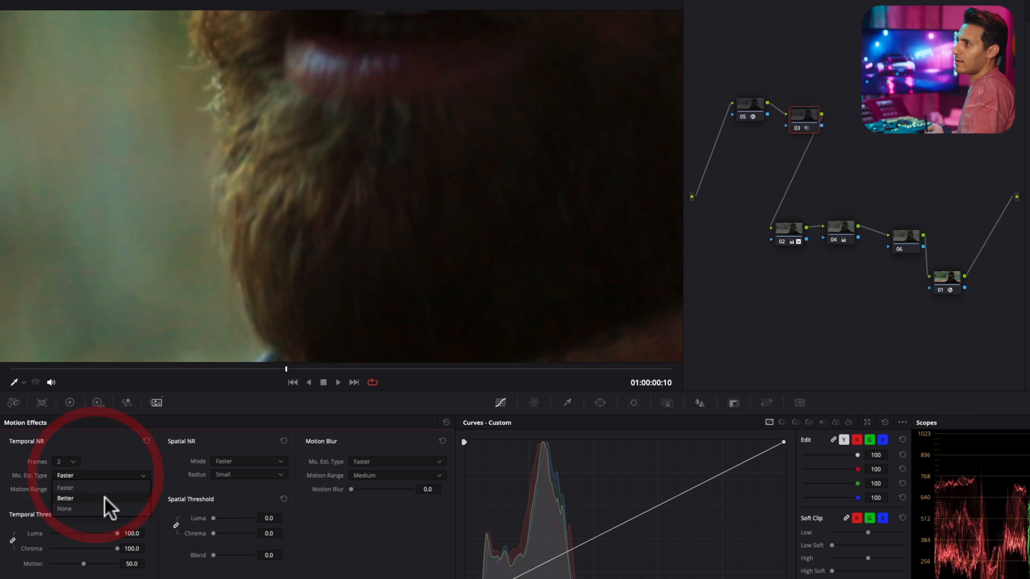
click(65, 498)
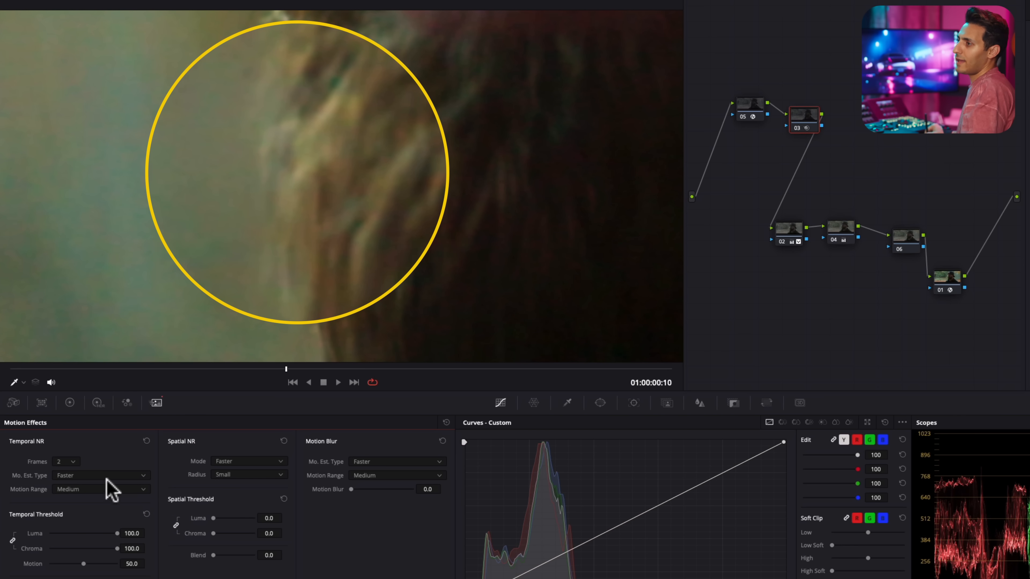
click(100, 475)
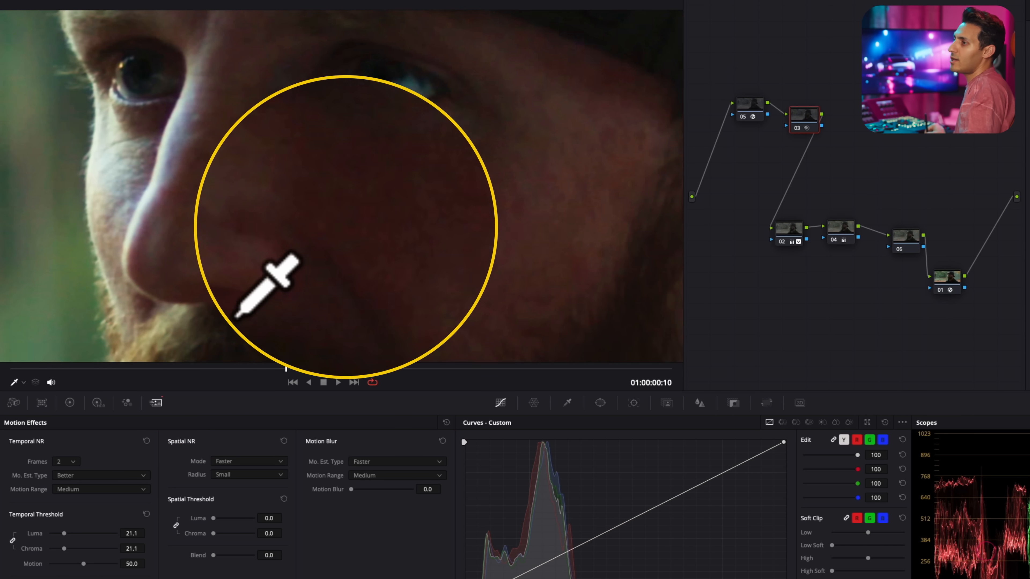
Adjust the linked temporal luma and chroma thresholds, settling them at 24.6
drag(63, 533, 61, 533)
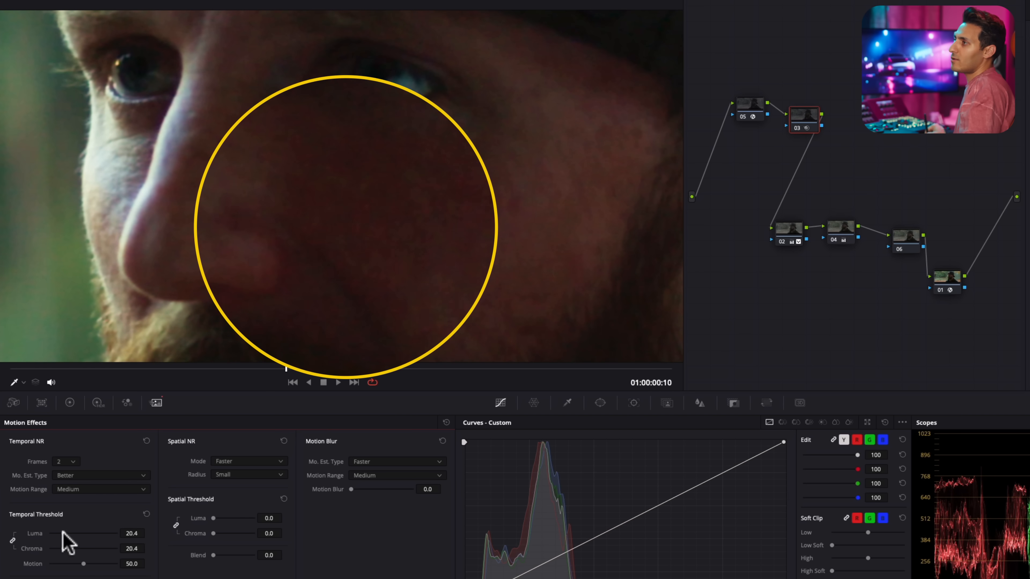
drag(86, 540, 62, 540)
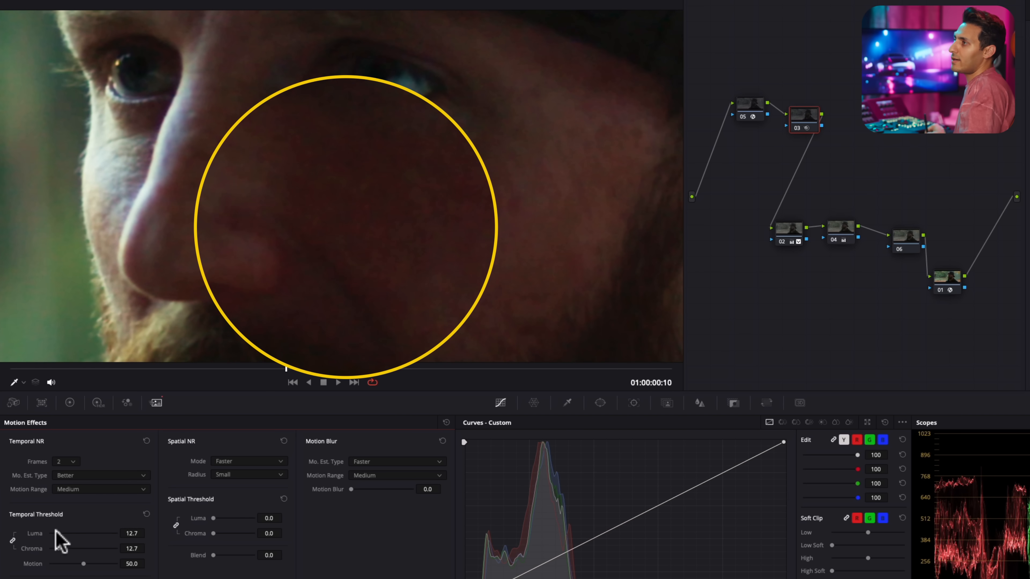
drag(61, 541, 73, 540)
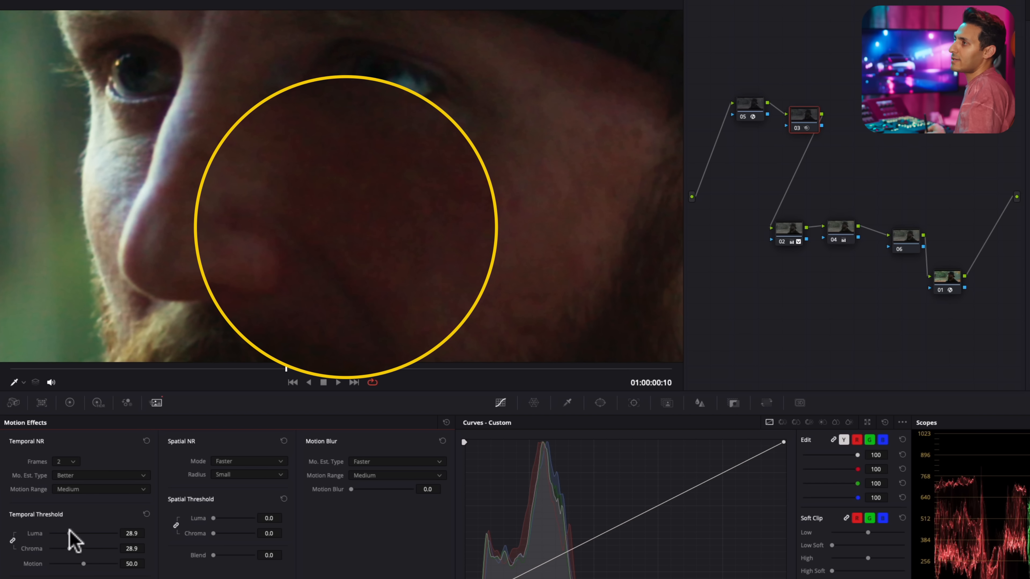
drag(98, 534, 59, 533)
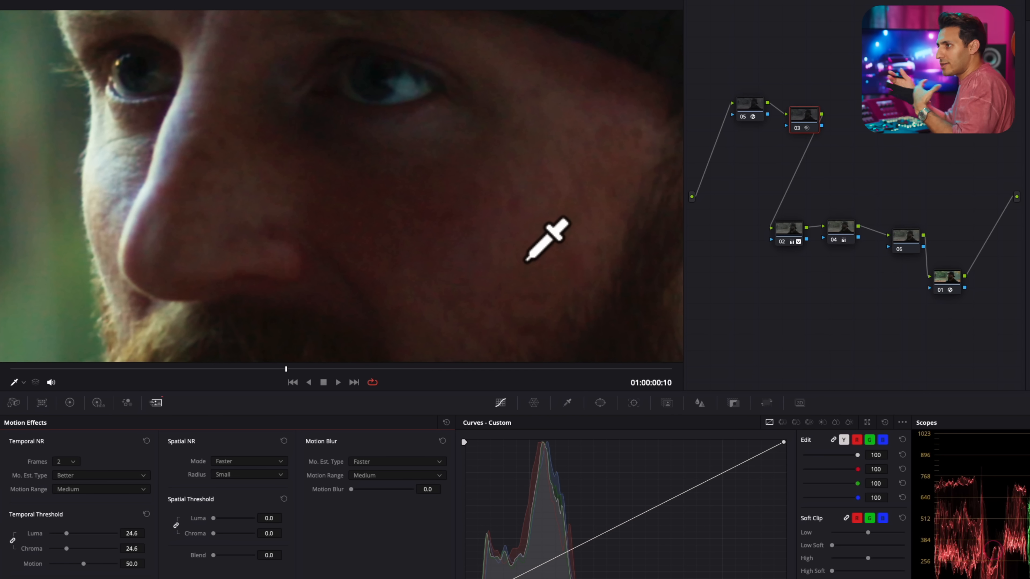
mouse_move(693, 339)
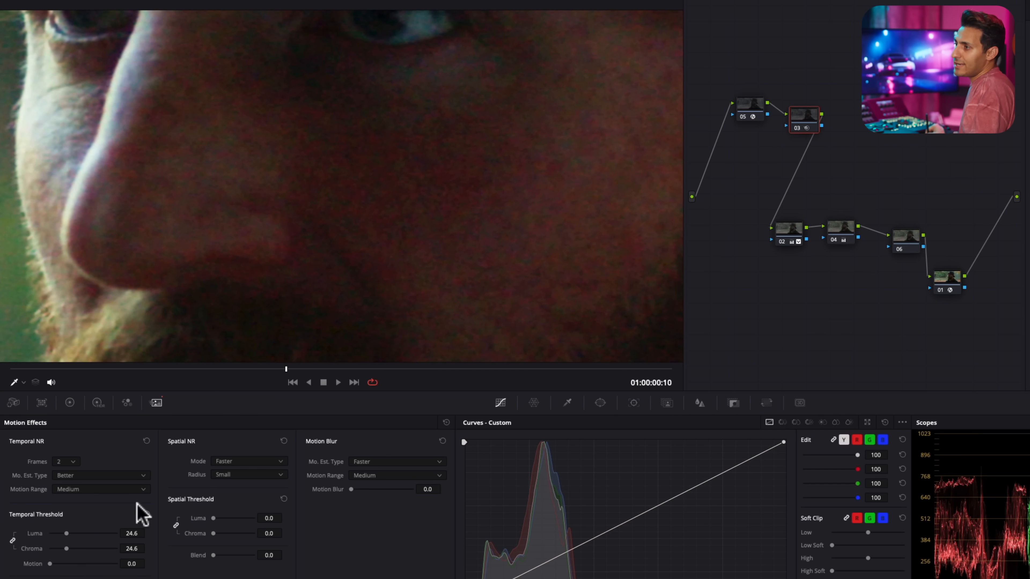
Raise the temporal motion threshold to 16.9
drag(59, 564, 95, 564)
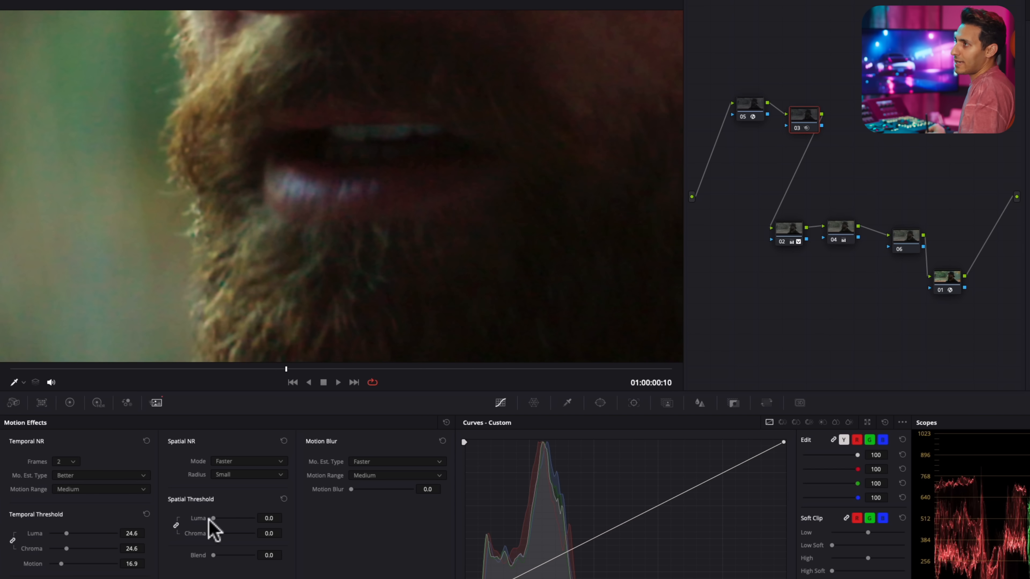
Raise the linked spatial luma and chroma thresholds to 44.8
drag(213, 519, 230, 519)
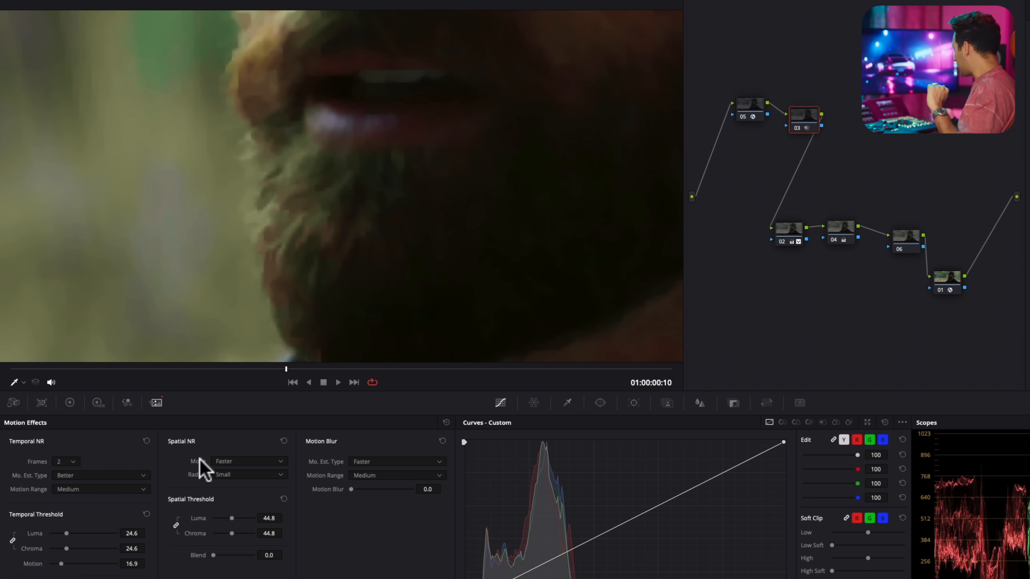
mouse_move(226, 450)
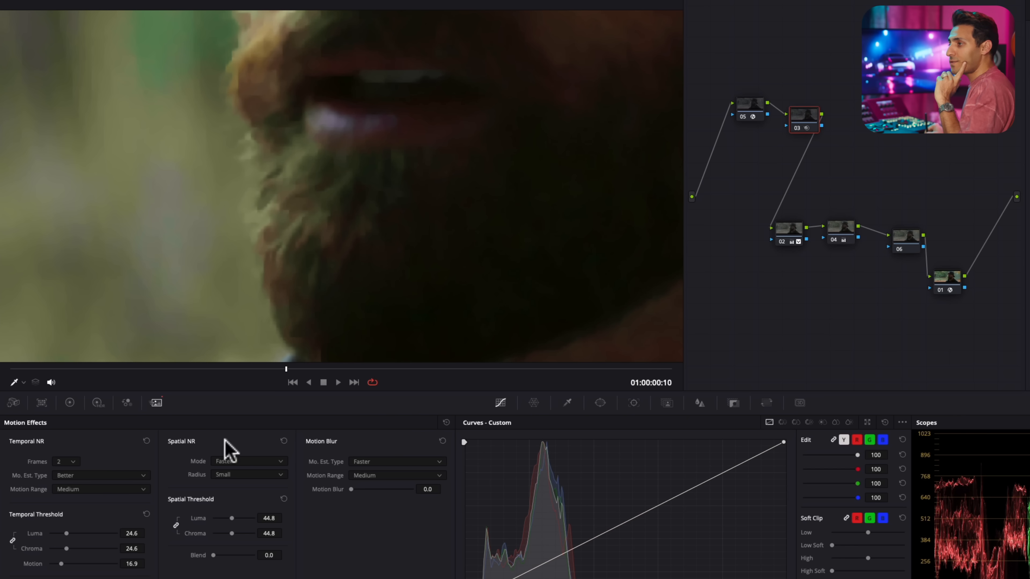
click(249, 461)
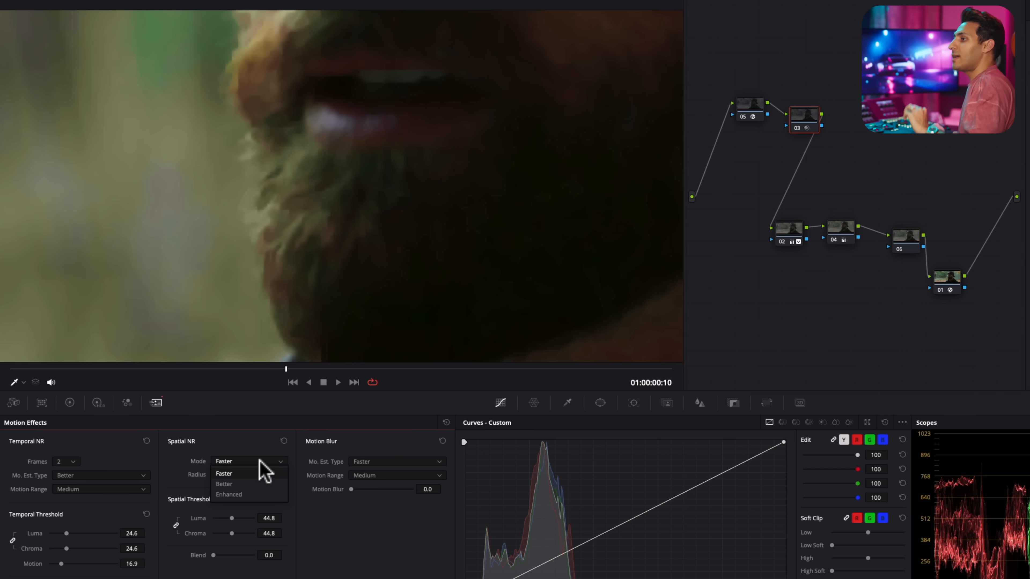
Set Spatial NR Mode to Better, then to Enhanced
click(224, 483)
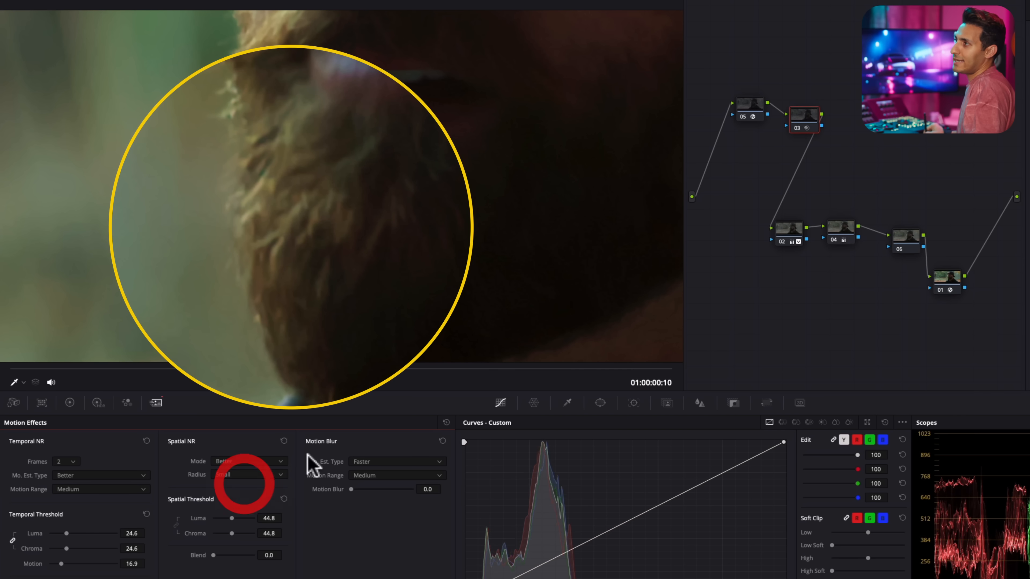
click(248, 461)
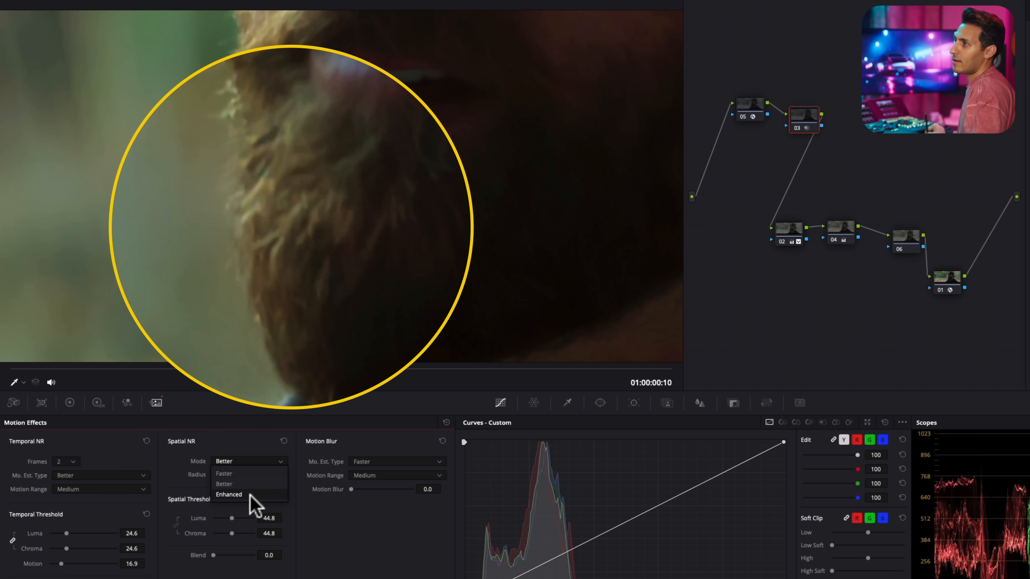
click(229, 494)
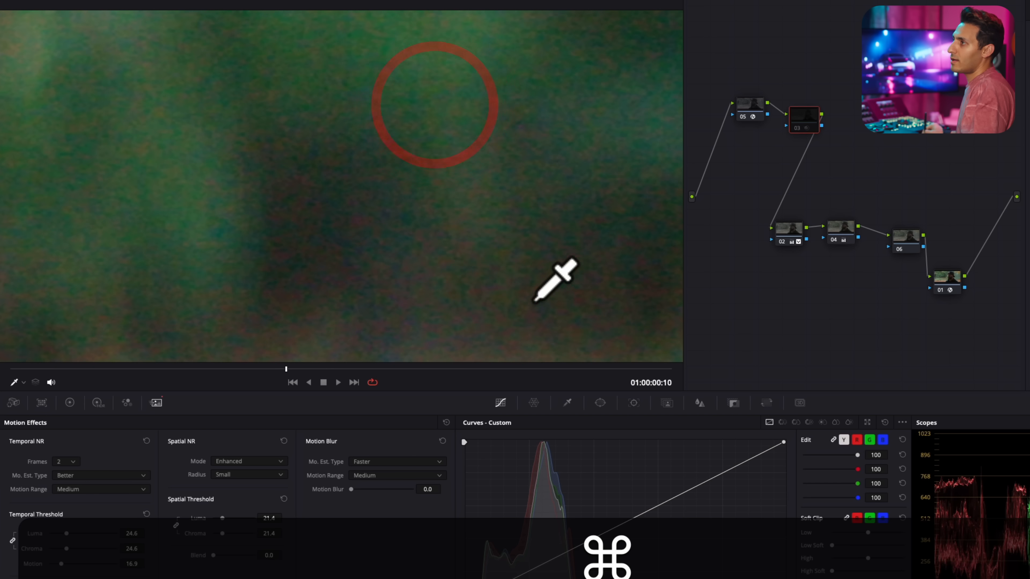
mouse_move(506, 220)
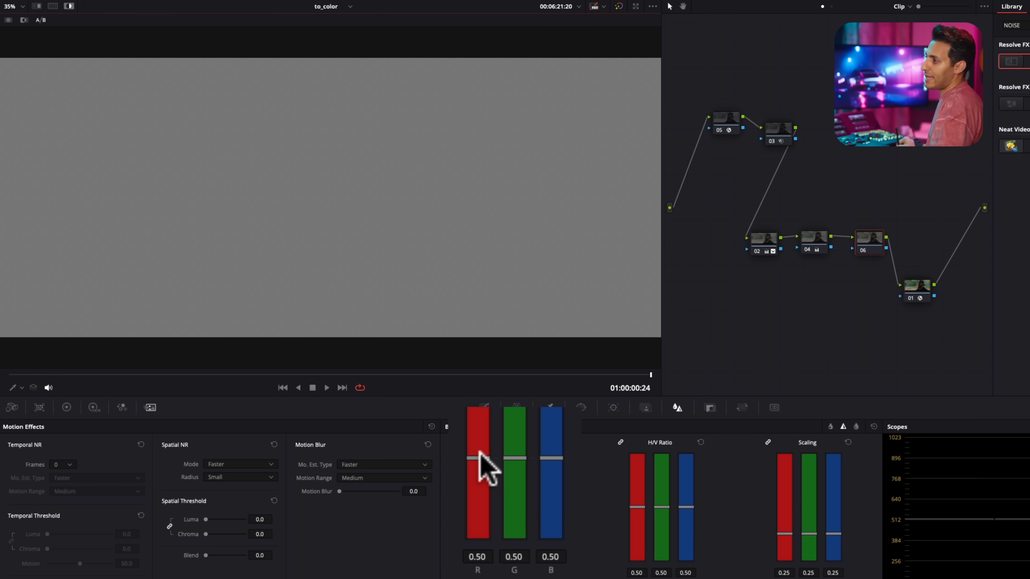
Lower the linked sharpen Radius to 0.40 on all three channels
drag(477, 456, 477, 536)
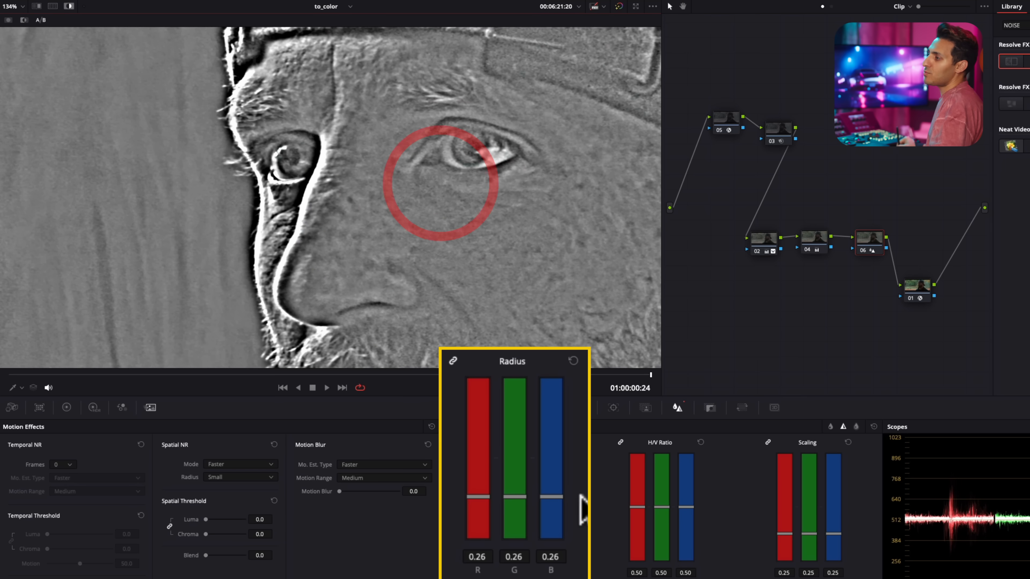
drag(477, 494, 477, 476)
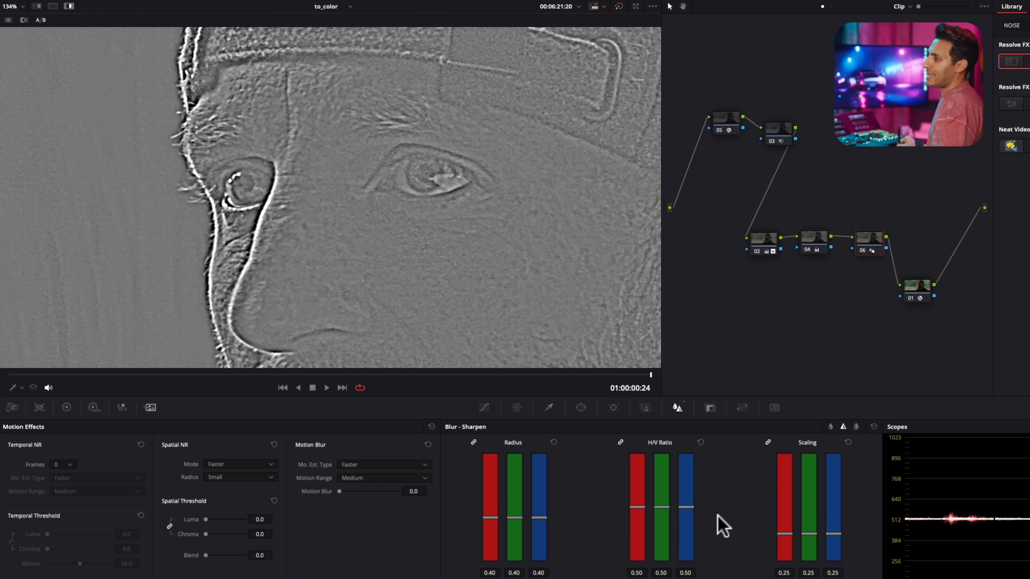
Reduce node 06's linked sharpening Scaling bars down to 0.05
drag(775, 506, 775, 525)
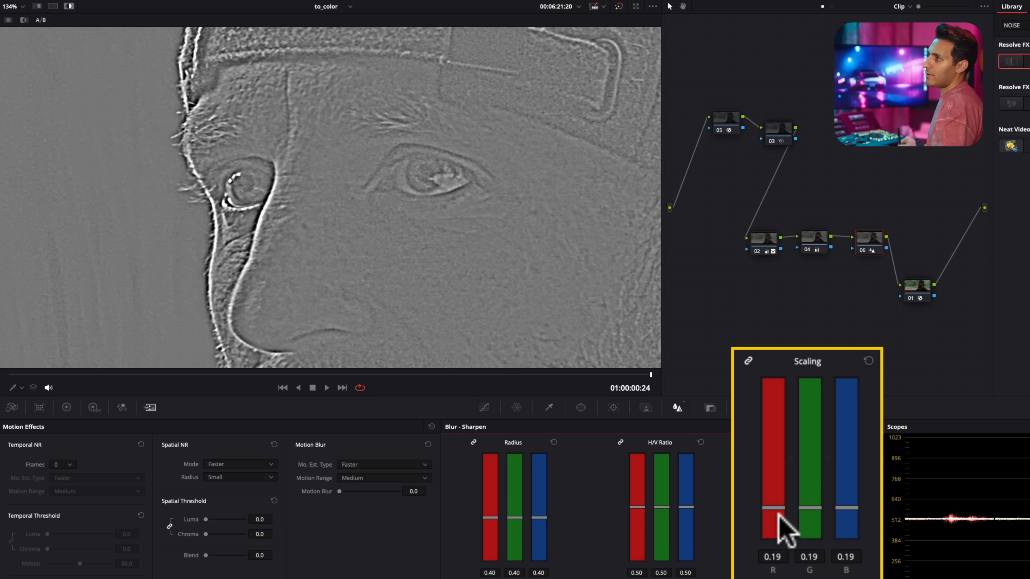
drag(773, 506, 773, 552)
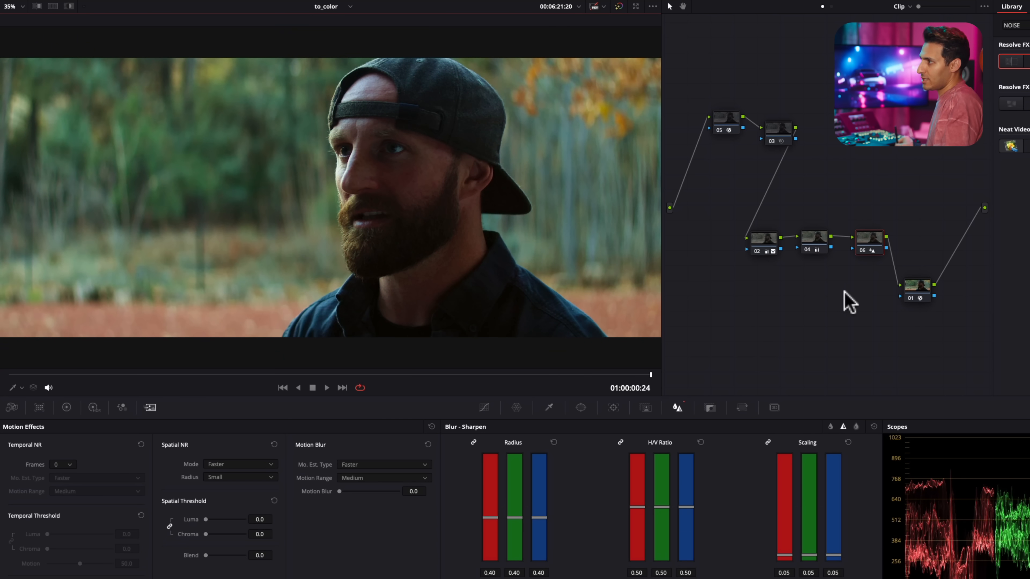
Select the noise-reduction node 03 to review its settings against the sharpened result
click(761, 238)
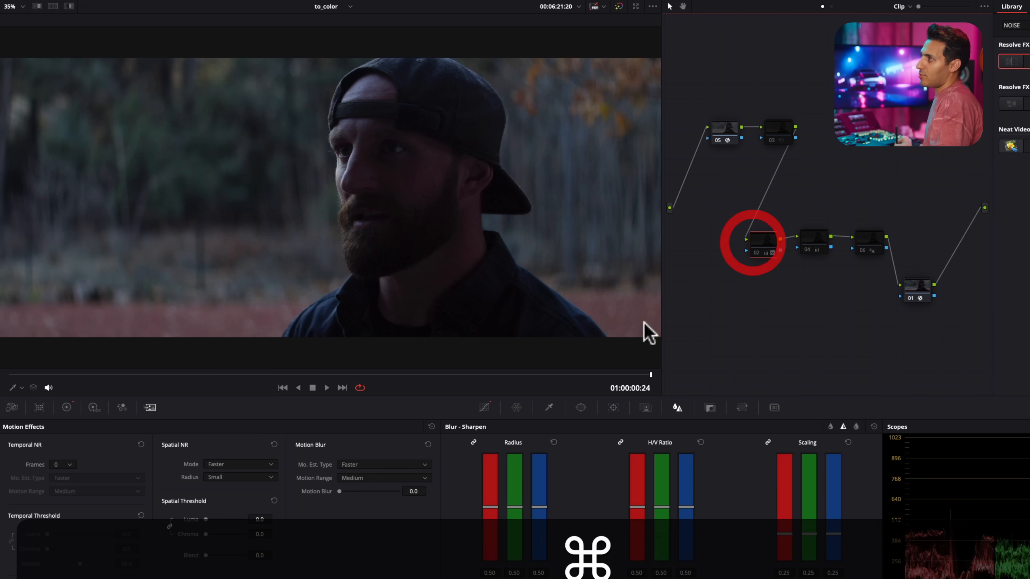
click(813, 237)
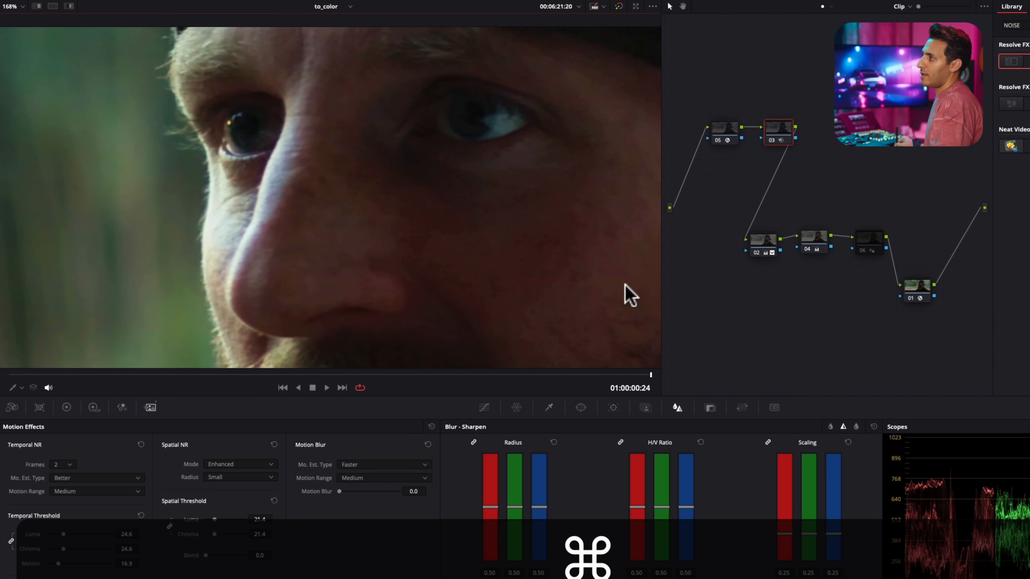
mouse_move(880, 252)
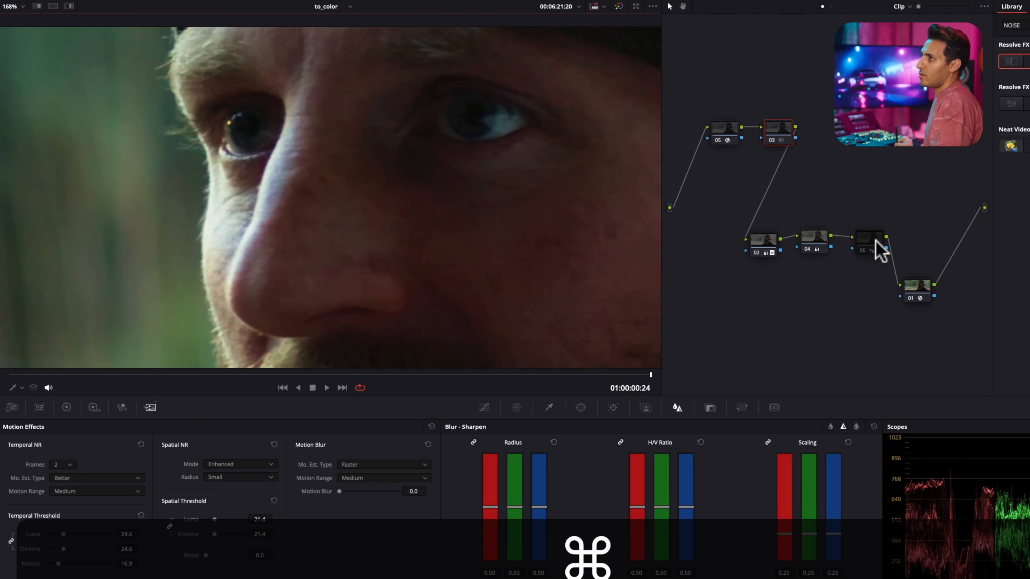